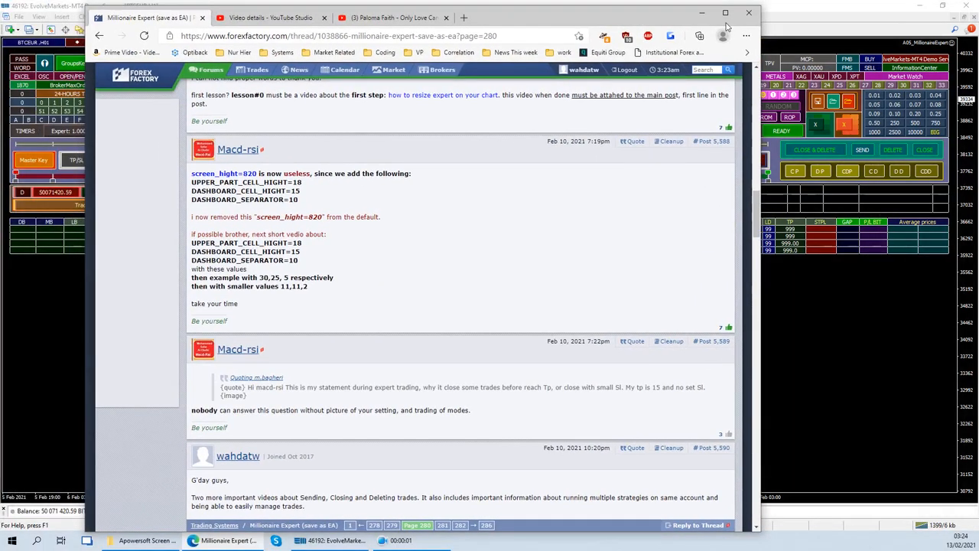
Step: Maximize the Forex Factory Millionaire Expert thread page about cell height settings
{"action": "left_click", "coordinate": [725, 12]}
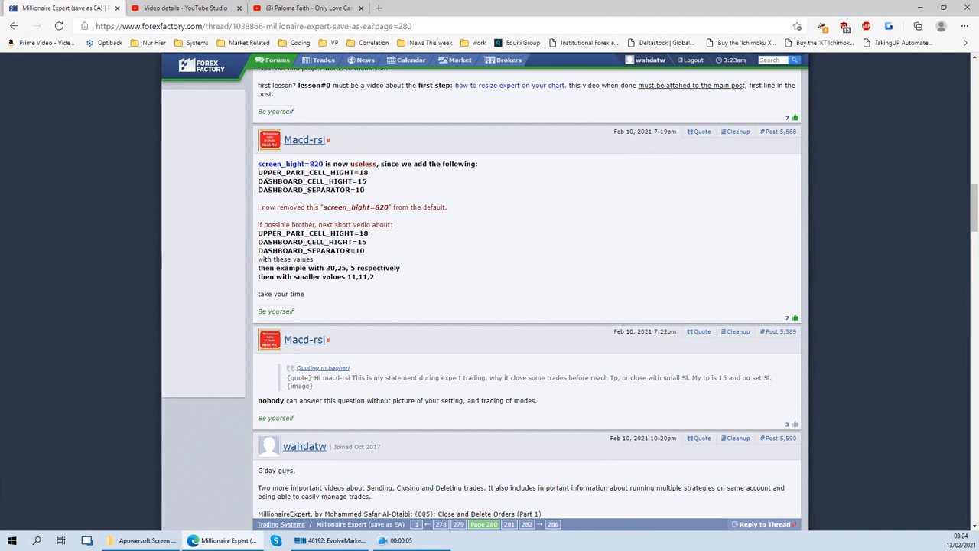
{"action": "mouse_move", "coordinate": [302, 201]}
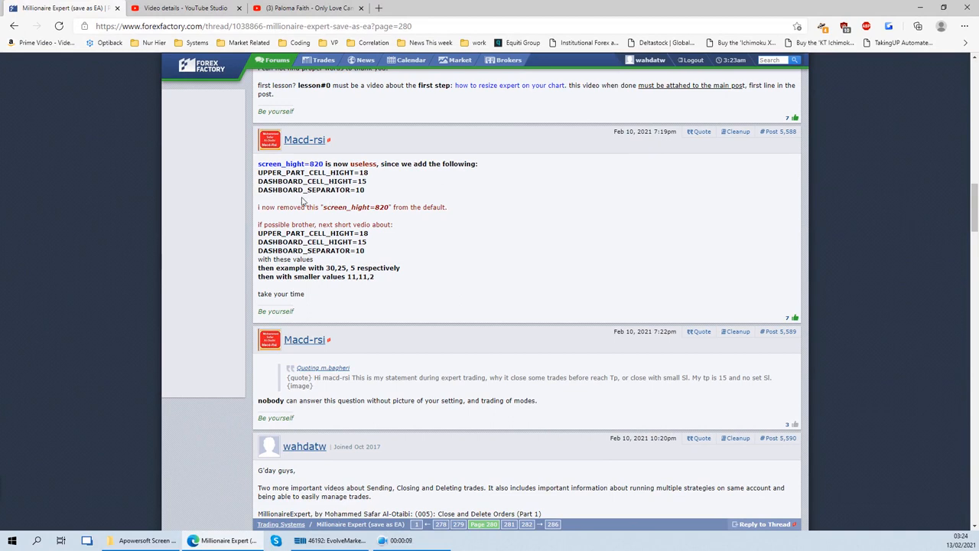
{"action": "mouse_move", "coordinate": [938, 59]}
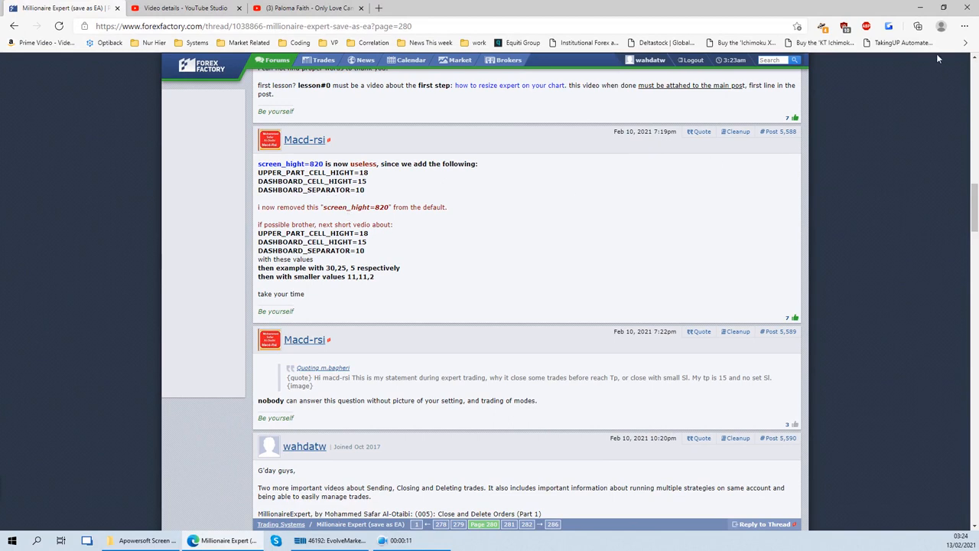
{"action": "mouse_move", "coordinate": [919, 8]}
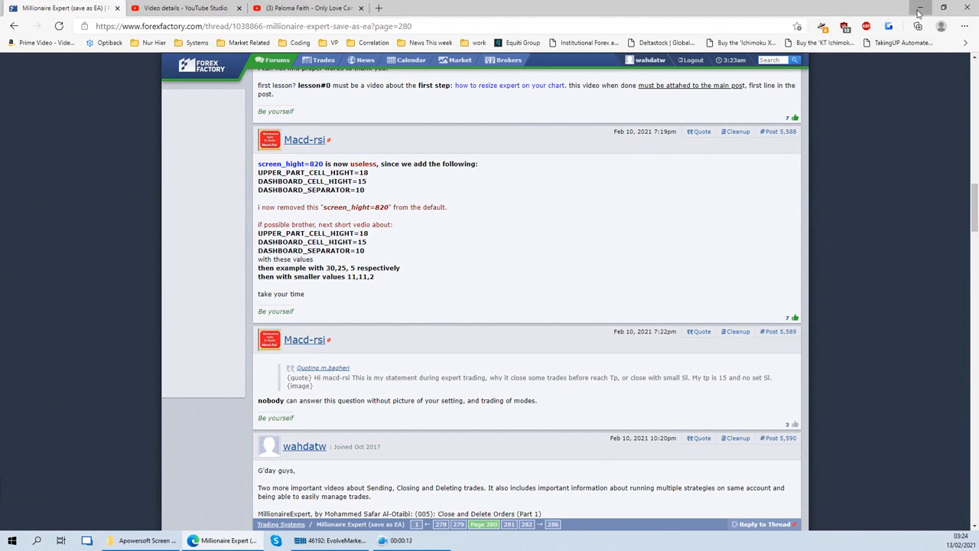
Step: Minimize the browser to reveal the MetaTrader 4 dashboard chart
{"action": "left_click", "coordinate": [329, 539]}
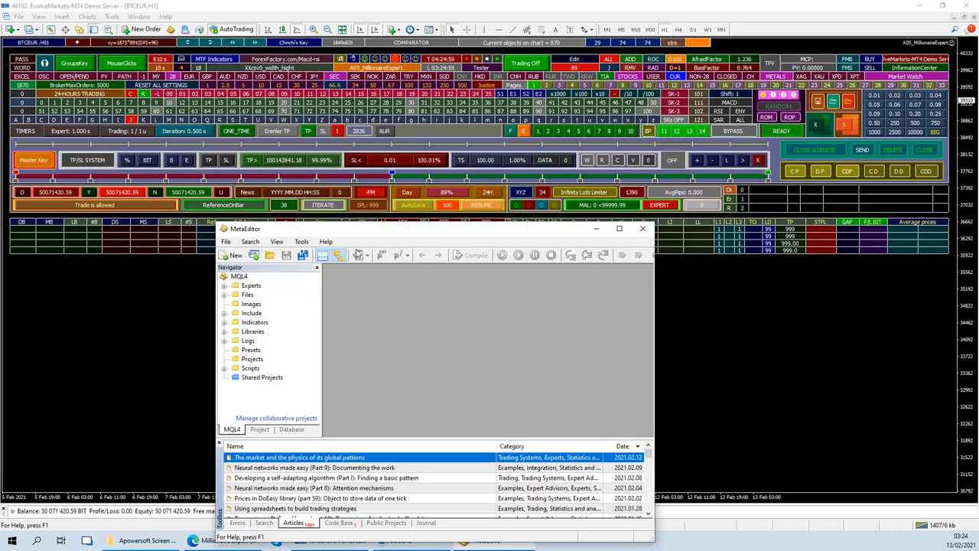
Step: Expand MQL4 > Files in the Navigator and open Default_0.csv
{"action": "left_click", "coordinate": [224, 295]}
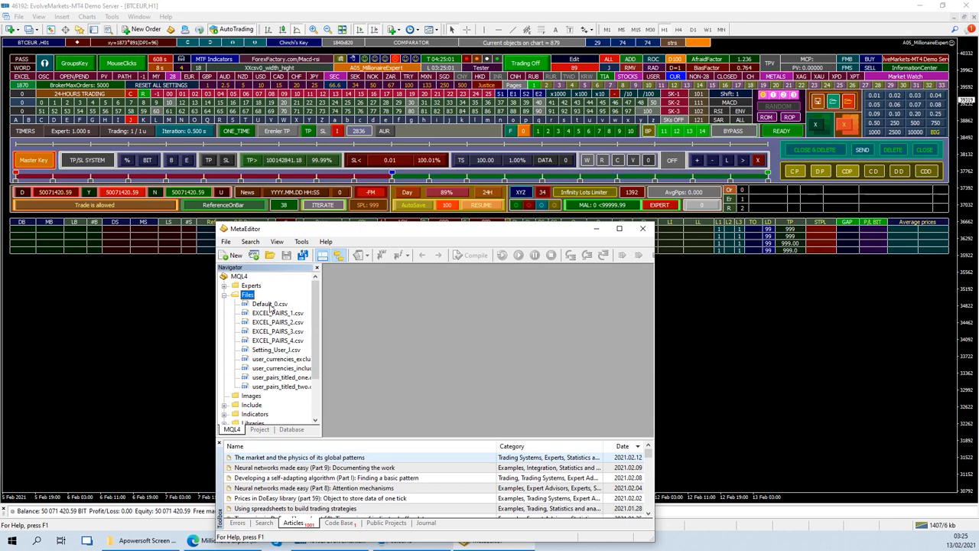
{"action": "double_click", "coordinate": [269, 304]}
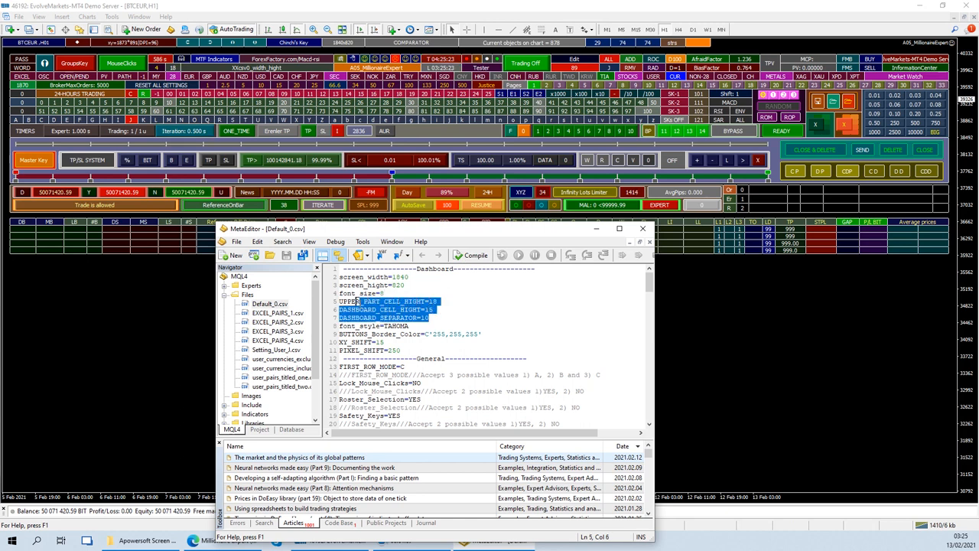
Step: Place the cursor at the end of the UPPER_PART_CELL_HIGHT value to edit it
{"action": "left_click", "coordinate": [440, 308]}
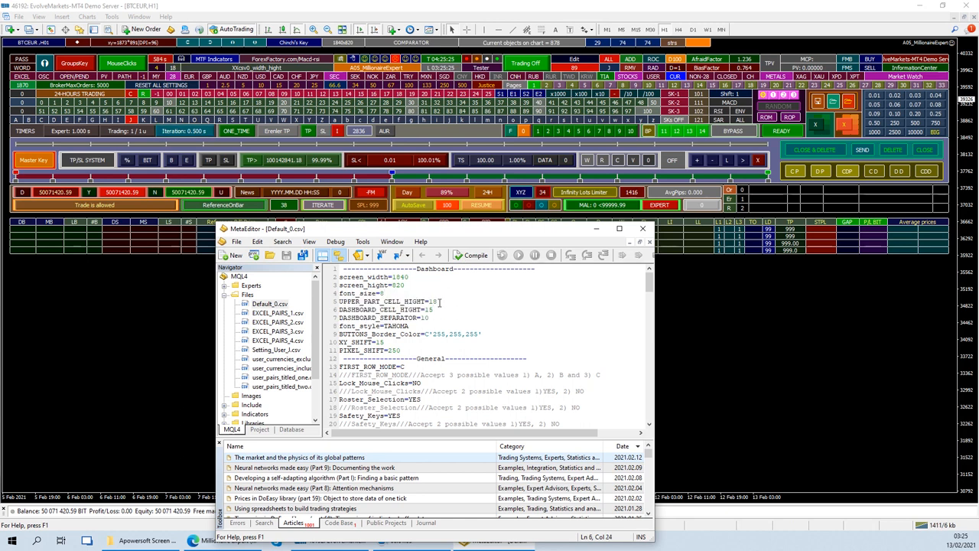
{"action": "left_click", "coordinate": [431, 317]}
{"action": "type", "text": "5"}
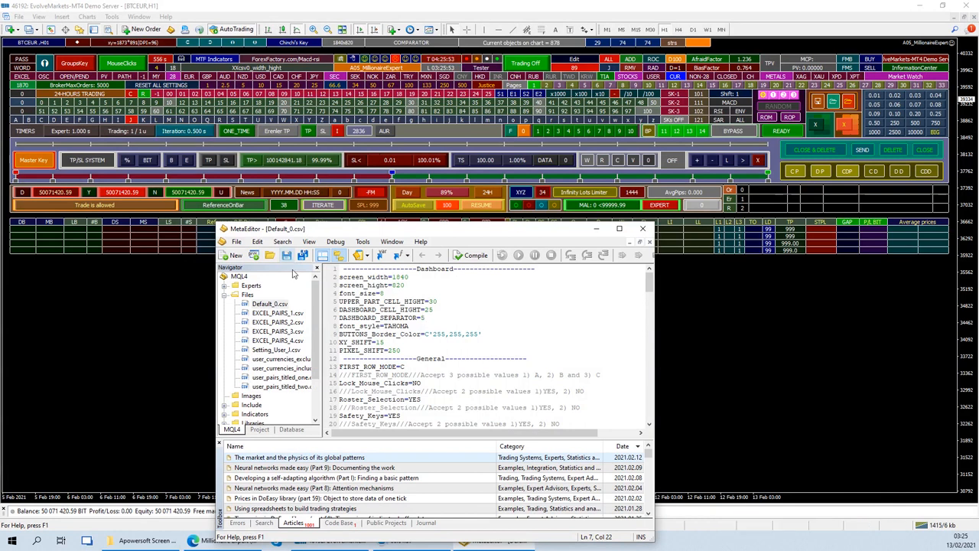
{"action": "left_click", "coordinate": [642, 228]}
{"action": "type", "text": "2"}
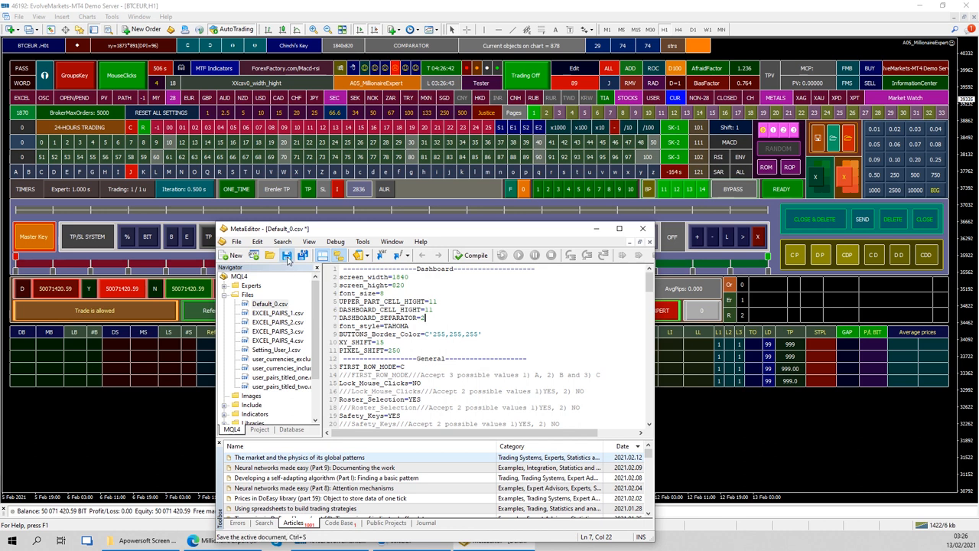
Step: Save Default_0.csv with the smaller 11, 11 and 2 cell size settings
{"action": "left_click", "coordinate": [642, 227]}
{"action": "type", "text": "0"}
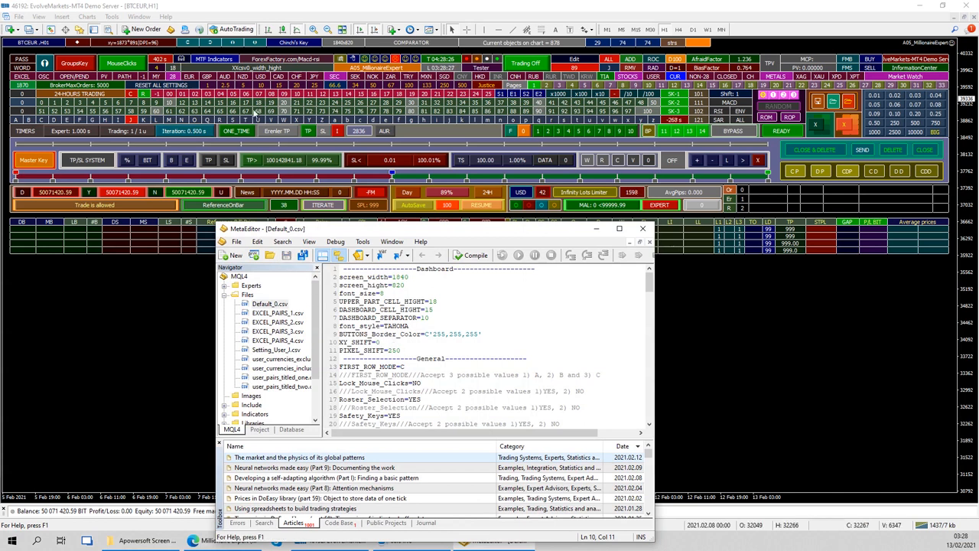
Step: Save Default_0.csv with XY_SHIFT set to 0
{"action": "left_click", "coordinate": [642, 228]}
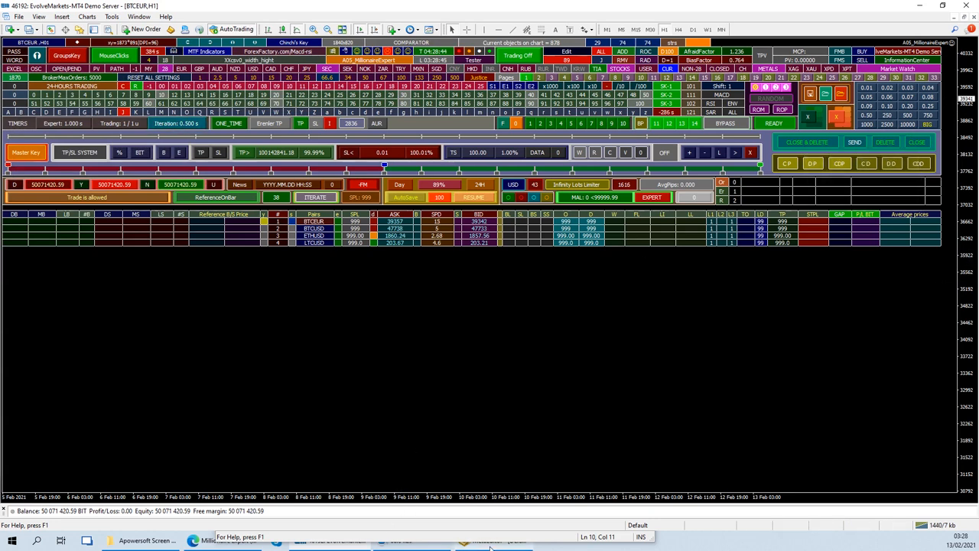
Step: Restore MetaEditor and put it away again after returning XY_SHIFT to 15
{"action": "left_click", "coordinate": [490, 539]}
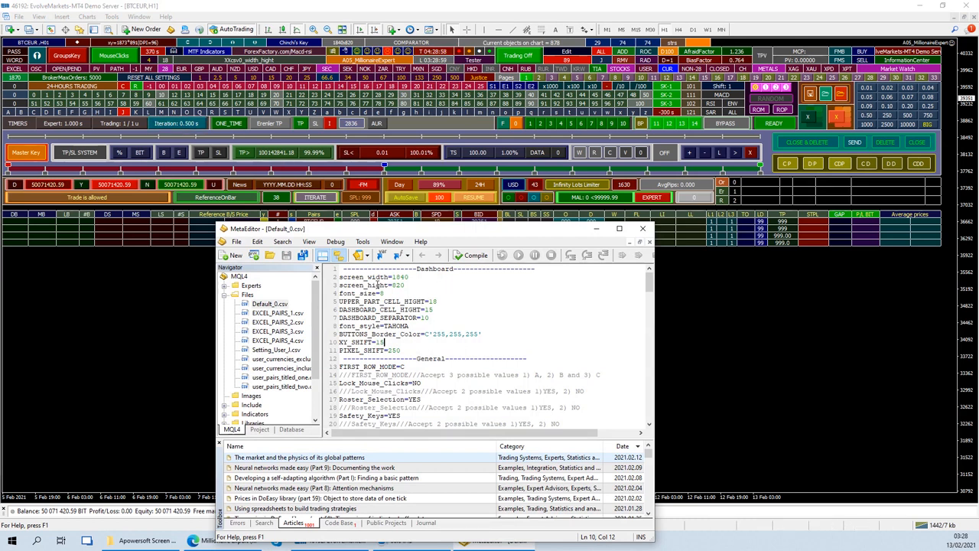
{"action": "mouse_move", "coordinate": [425, 348]}
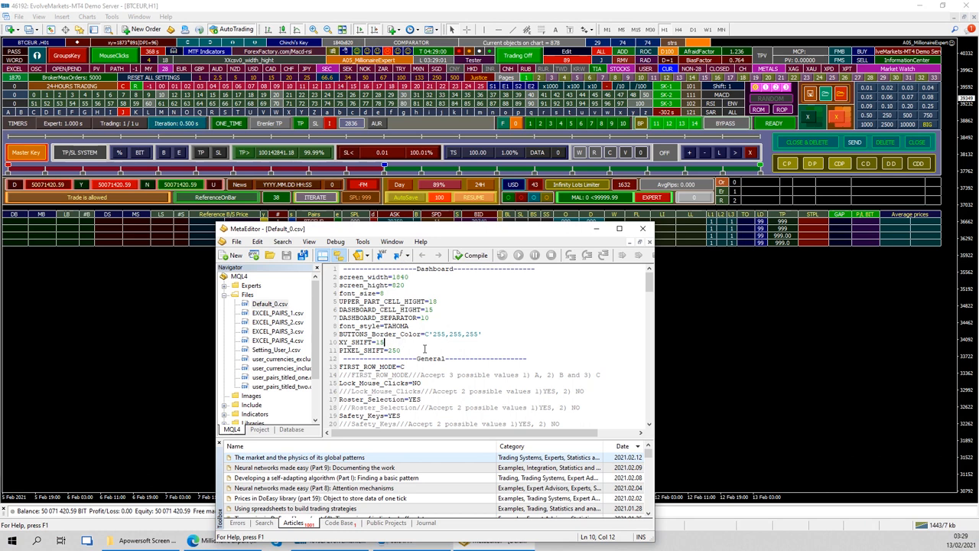
{"action": "left_click", "coordinate": [642, 228]}
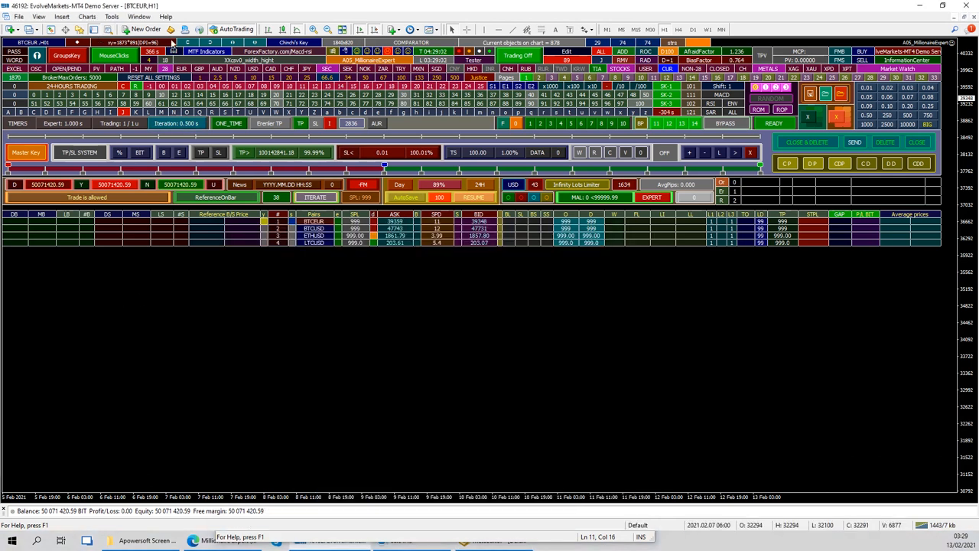